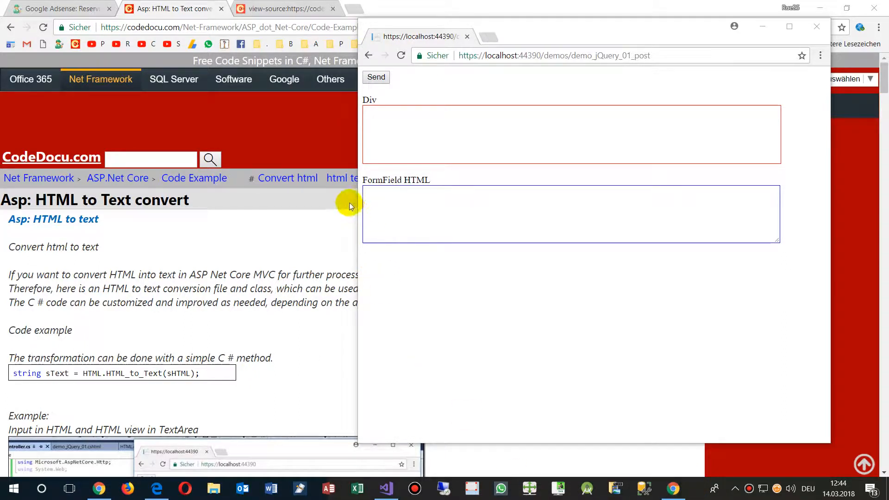
mouse_move(128, 227)
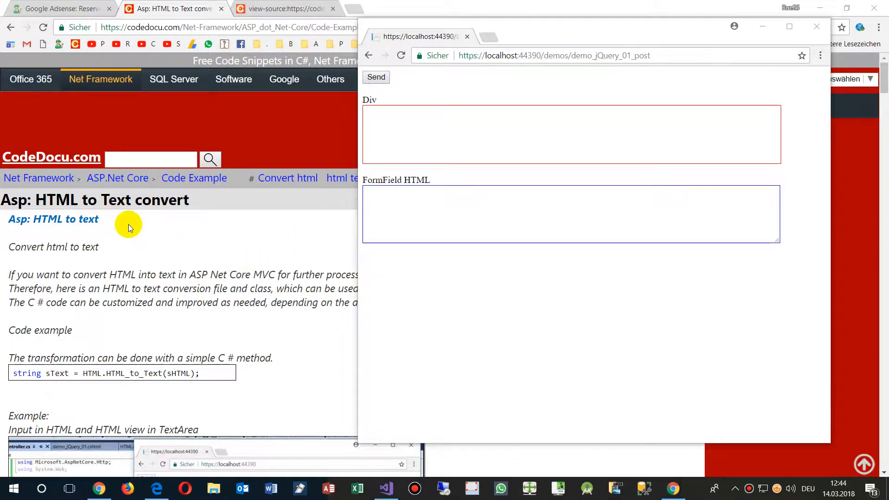
mouse_move(141, 281)
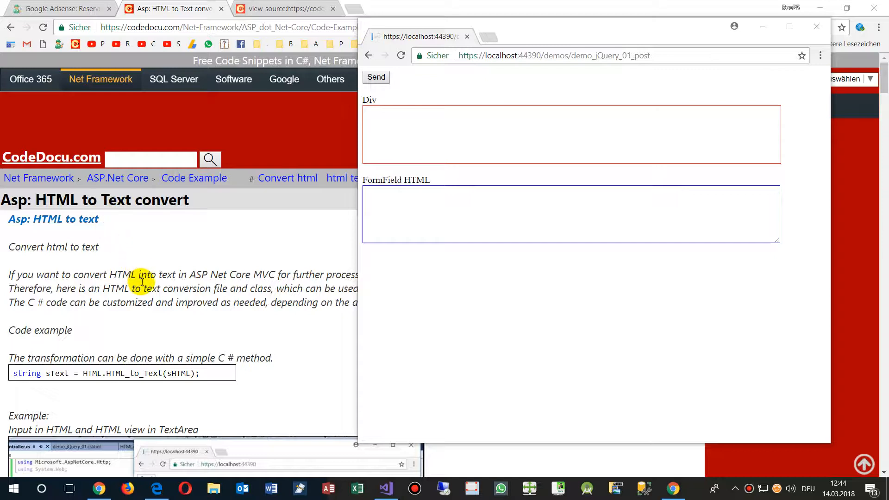
mouse_move(102, 216)
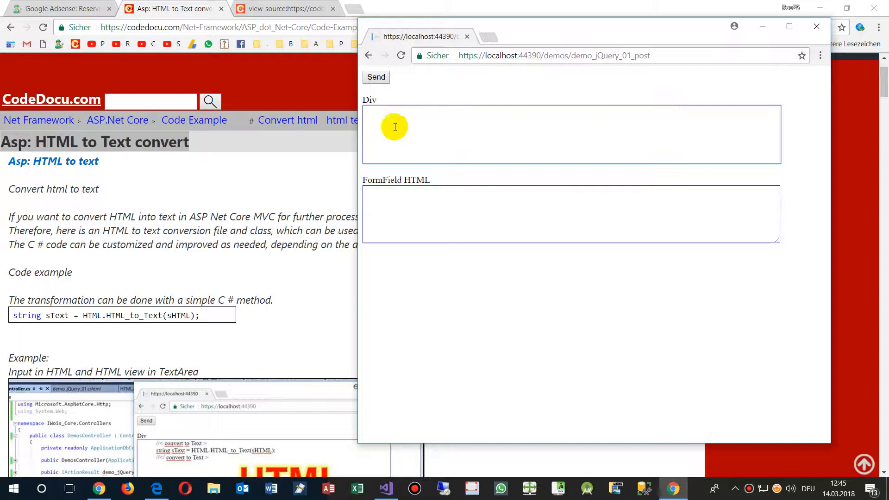
Paste the CodeDocu heading into the Div and send it, returning 'Asp HTML to Text convert'.
right_click(394, 126)
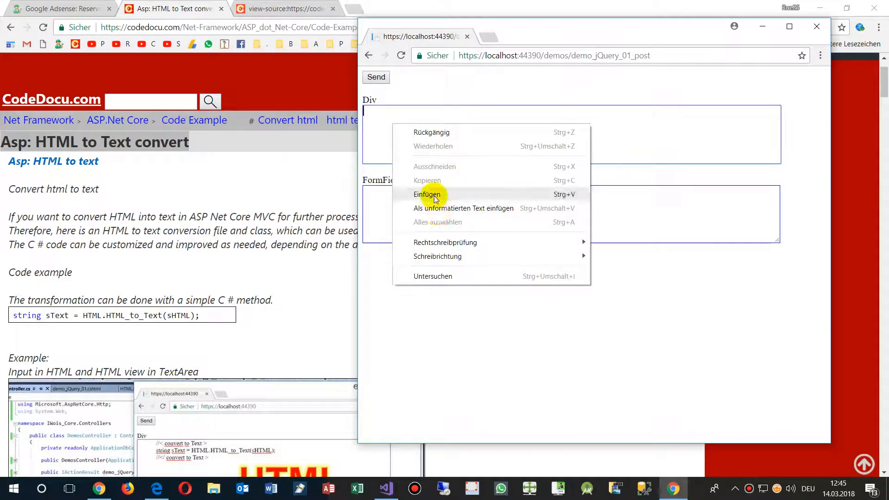
click(427, 194)
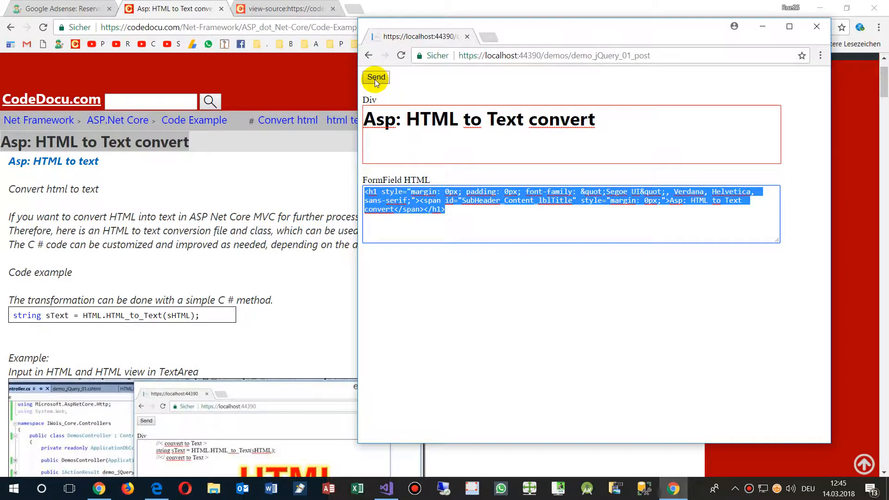
click(376, 76)
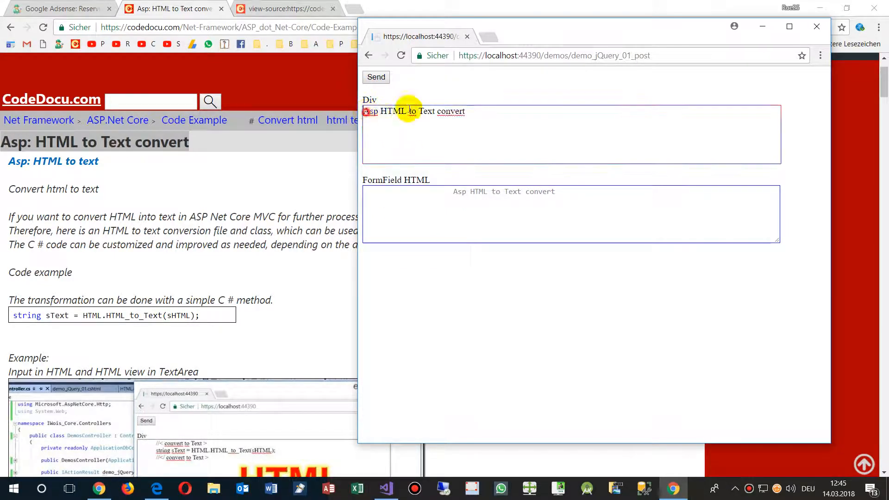
double_click(413, 111)
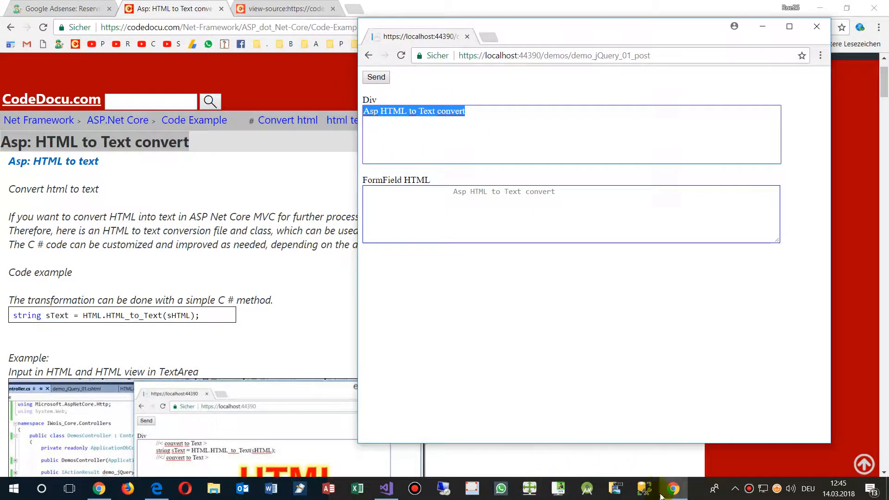
click(386, 489)
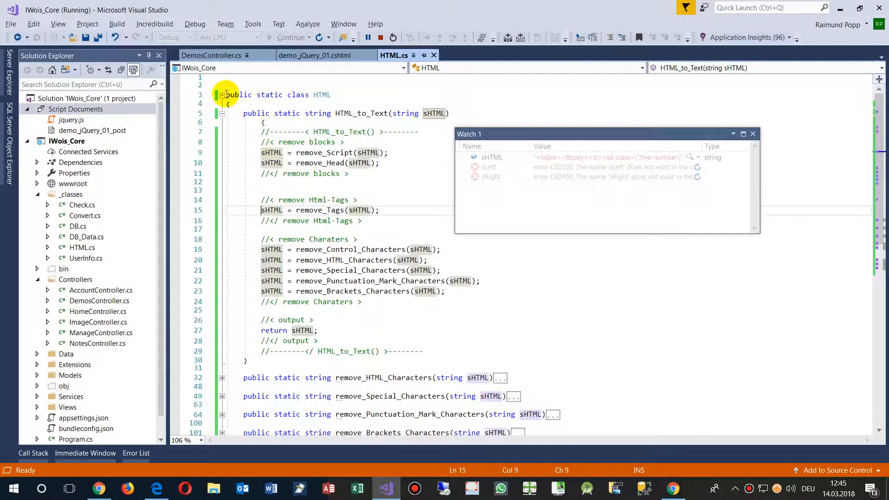
Collapse the HTML class to method signatures, highlight HTML_to_Text, and open demo_jQuery_01.cshtml.
click(225, 94)
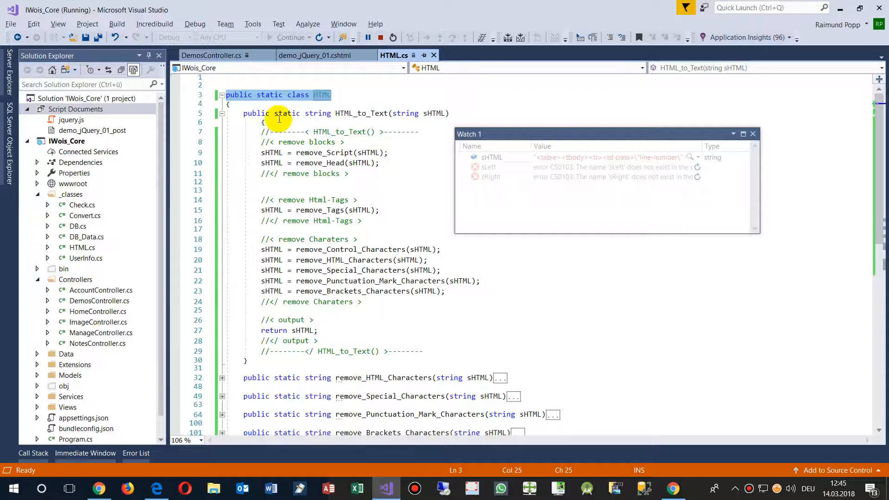
click(220, 113)
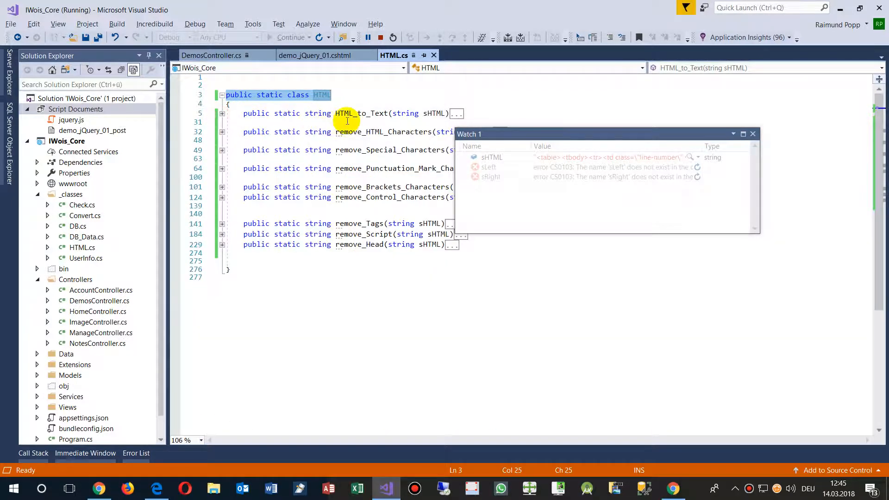
click(361, 113)
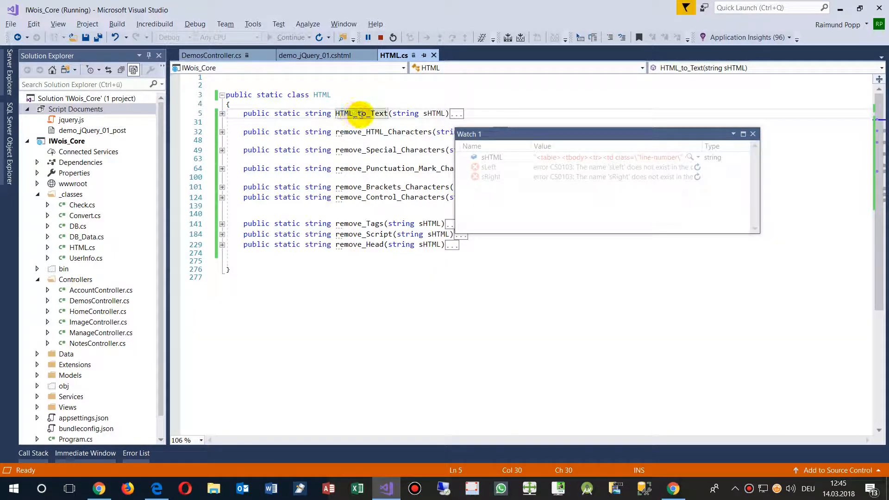
click(317, 56)
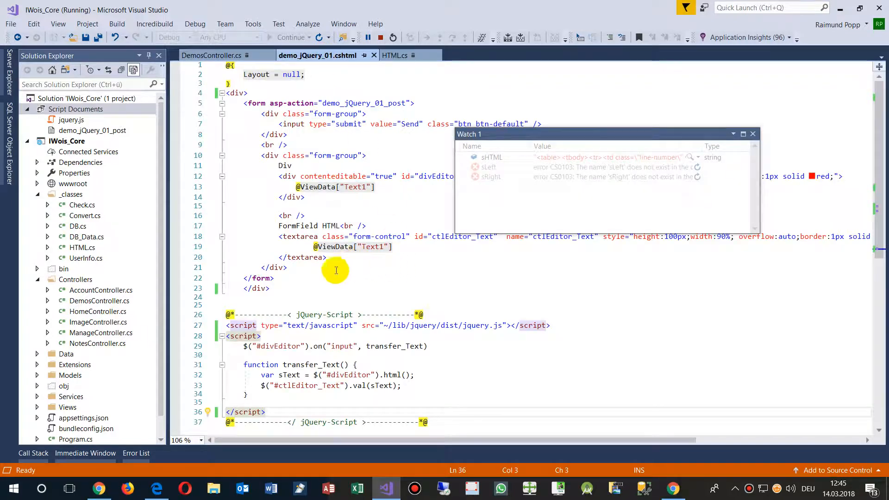
click(212, 55)
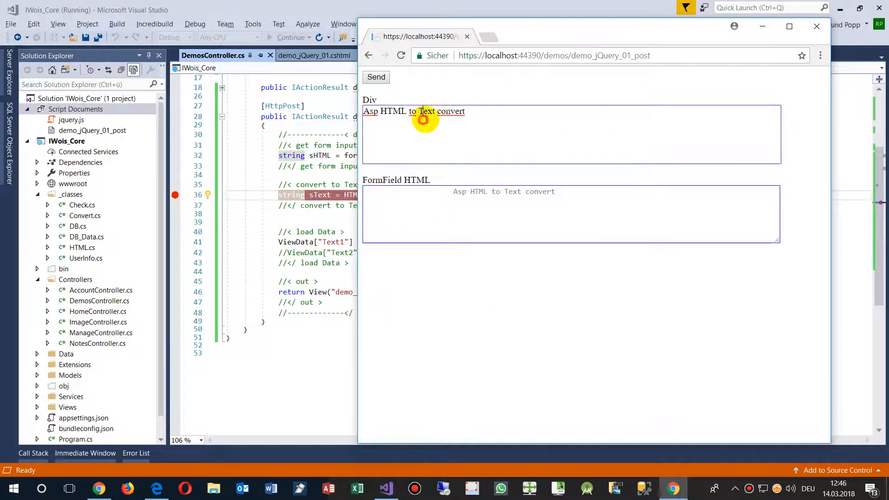
mouse_move(386, 111)
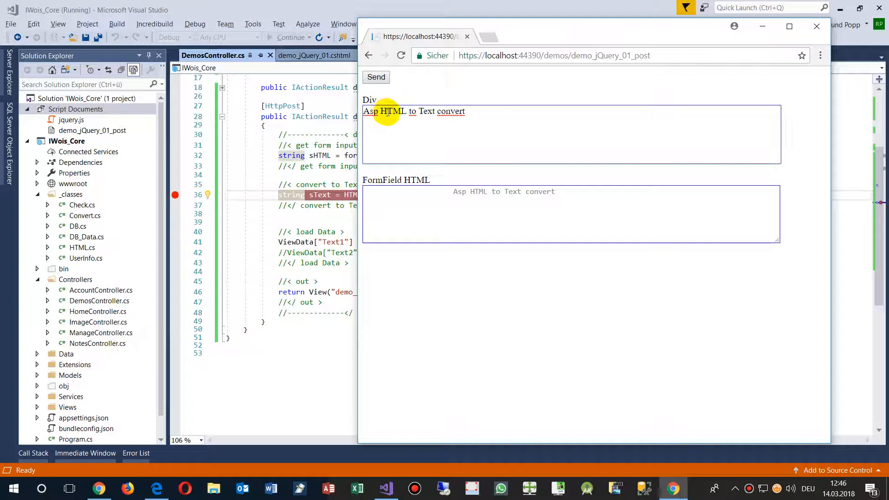
Break the Div text onto three lines around 'HTML' and send the markup.
click(376, 77)
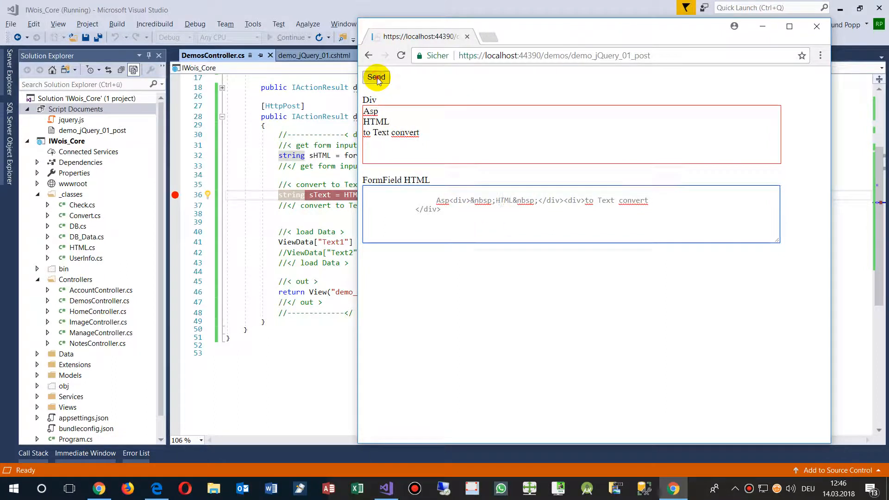
click(376, 78)
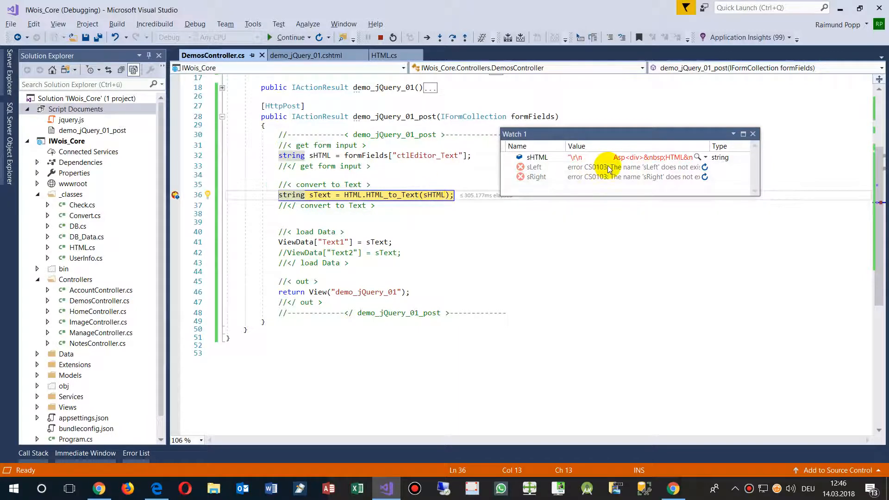
Inspect sHTML, step past the conversion, watch sText, and remove the breakpoint.
click(700, 157)
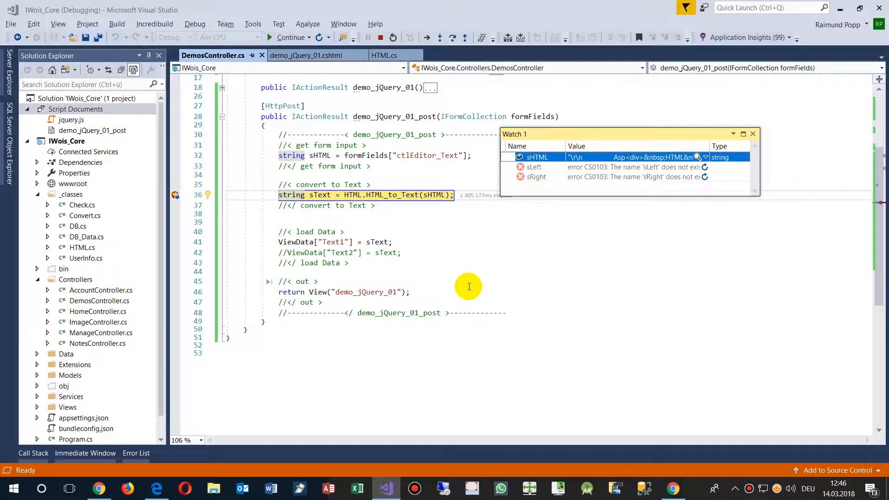
mouse_move(455, 258)
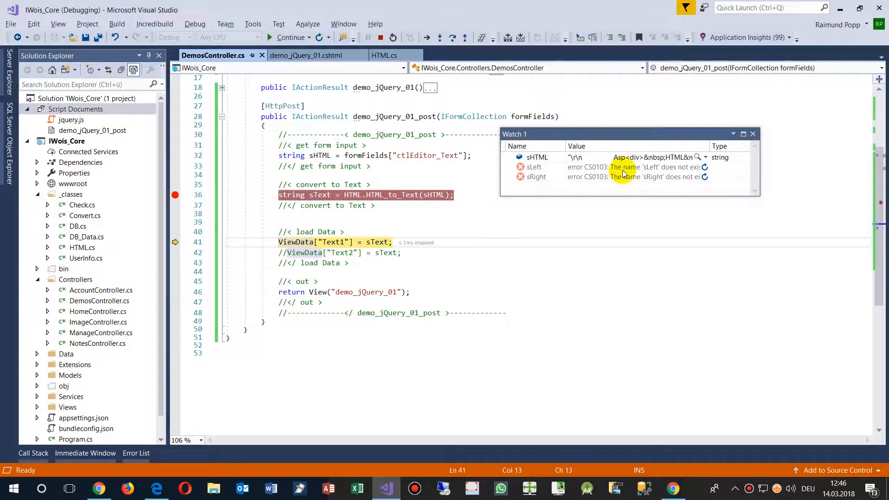
click(537, 157)
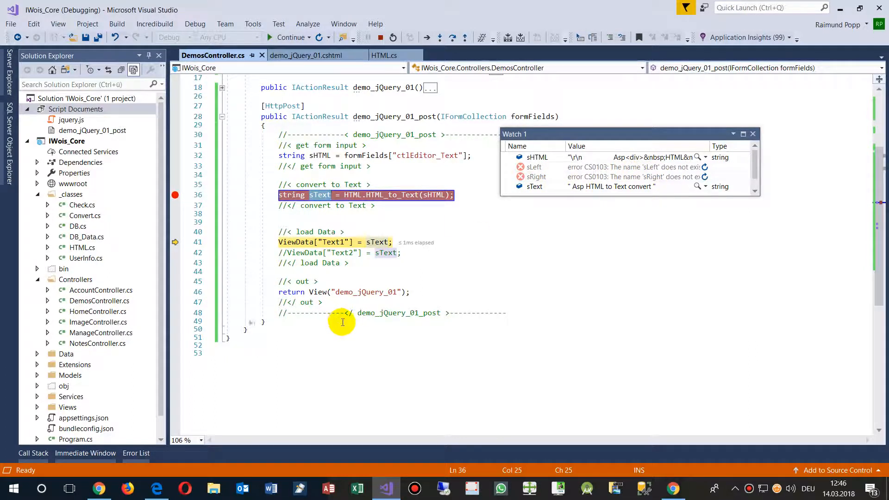
click(175, 195)
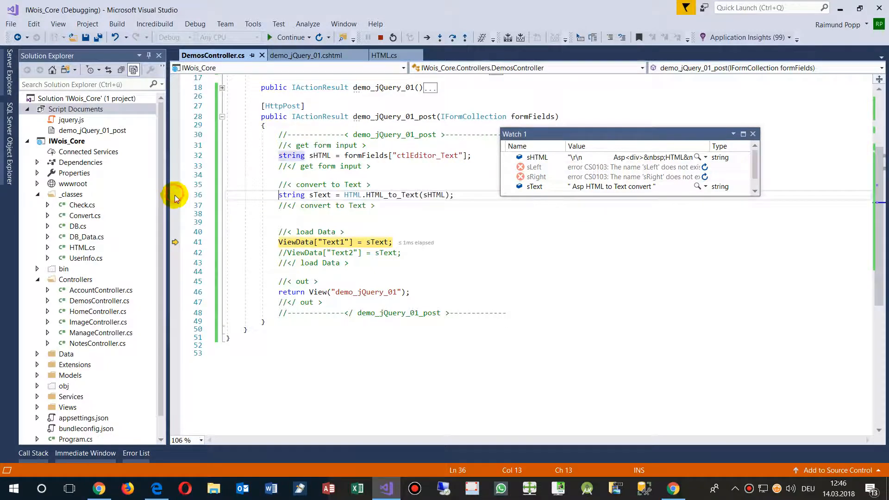
click(288, 38)
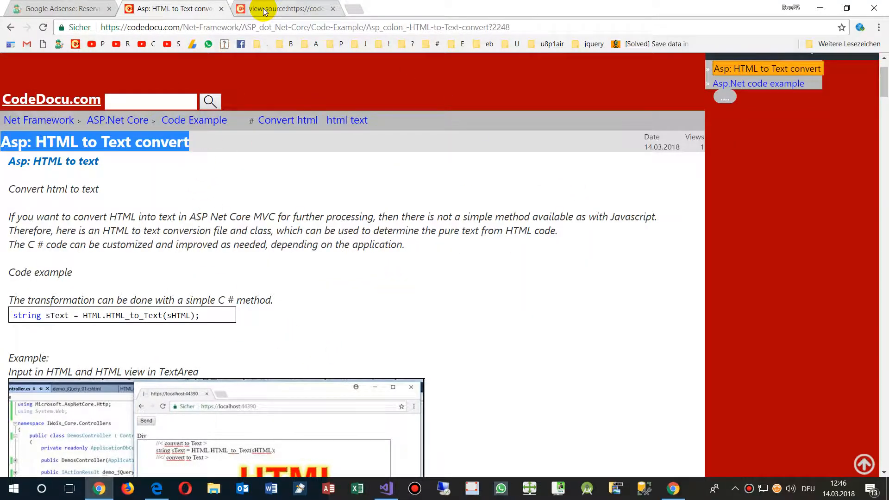
Switch to the CodeDocu view-source tab and select the entire page source.
click(287, 8)
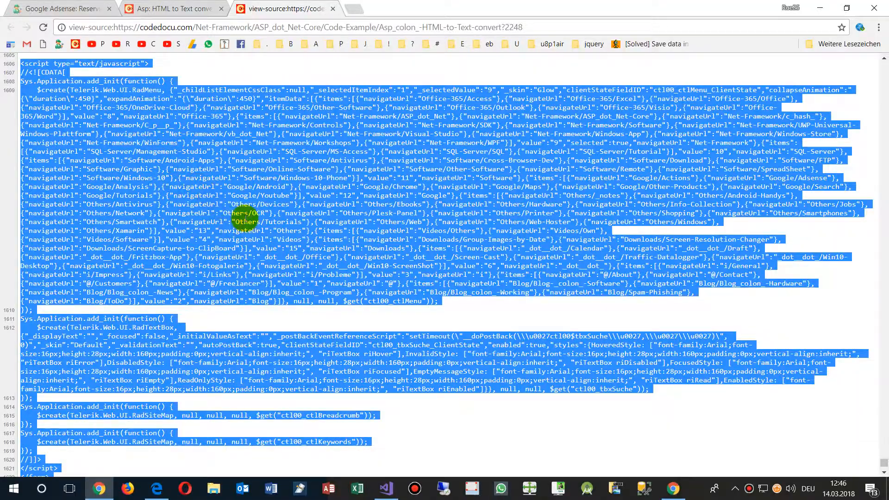
scroll(up, 3)
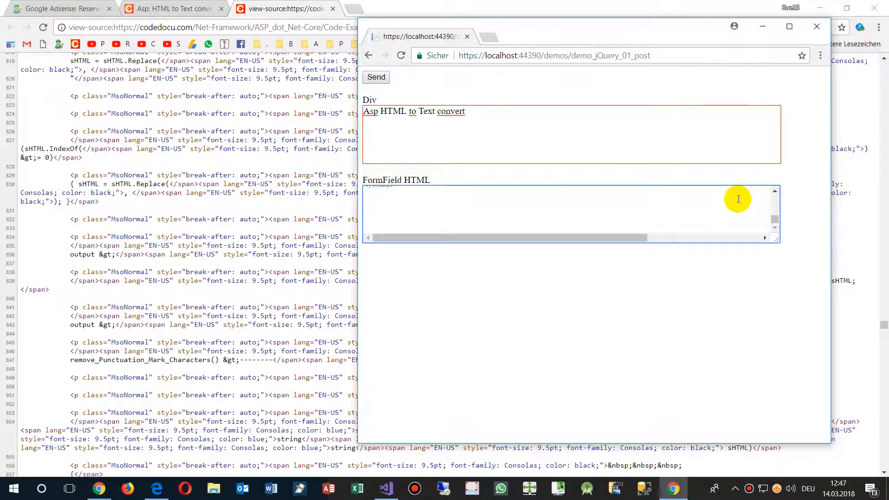
mouse_move(781, 255)
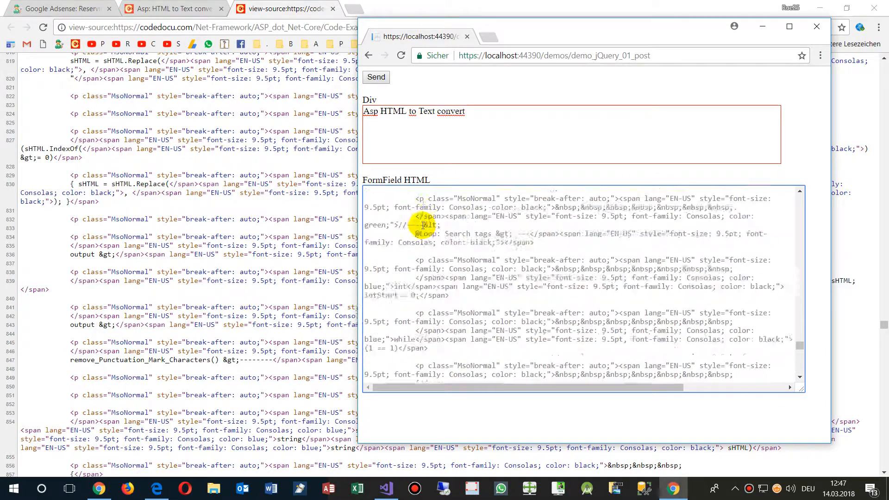
Send the pasted CodeDocu page source from the demo page for plain-text conversion.
scroll(down, 3)
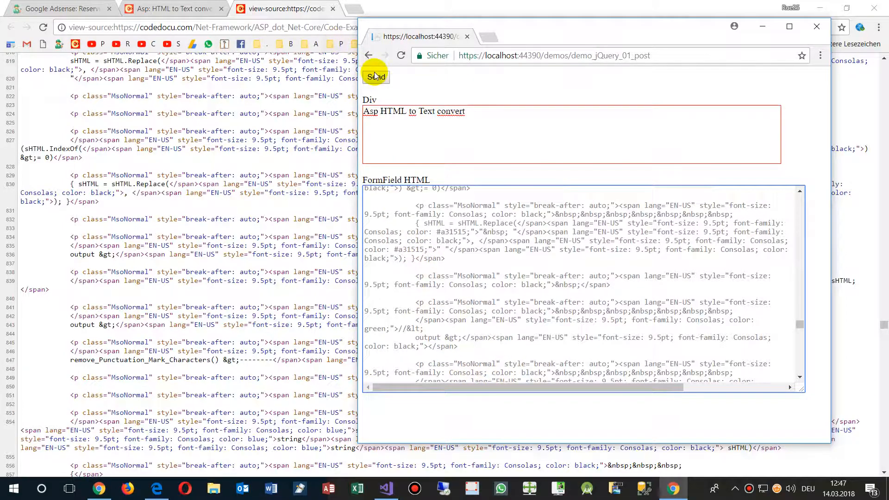
click(376, 76)
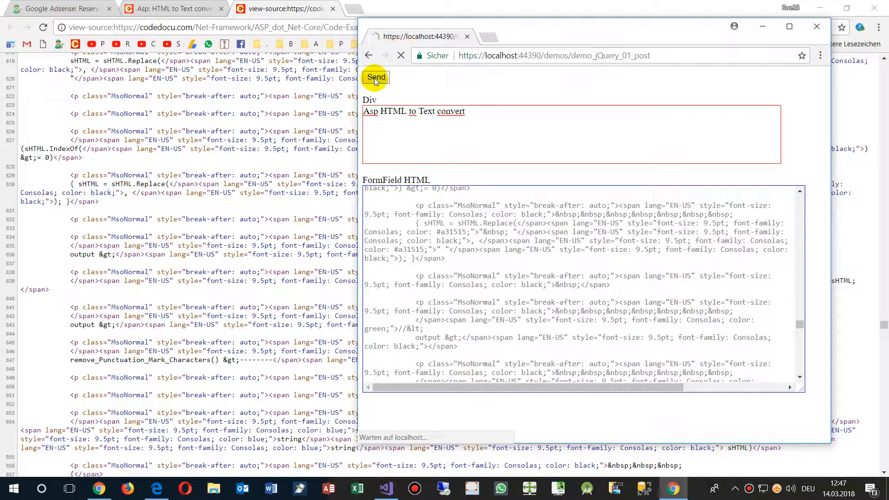
click(376, 78)
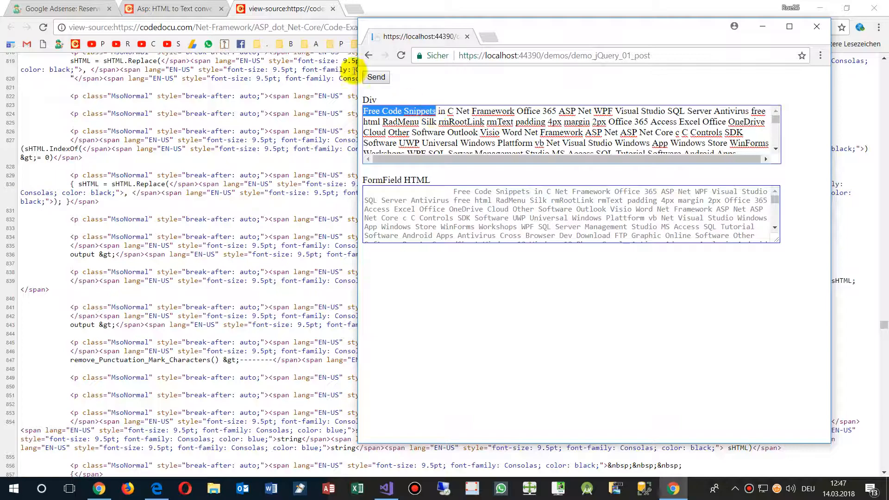
click(170, 8)
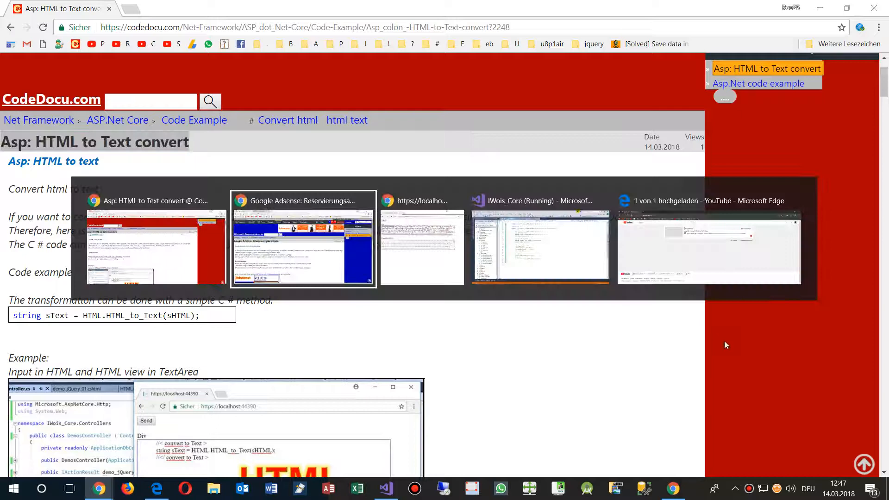
mouse_move(346, 267)
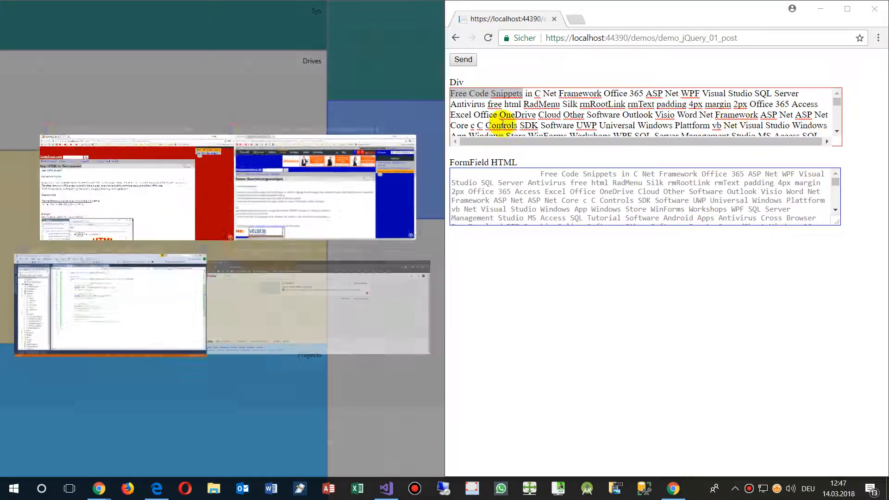
Place the CodeDocu article beside the demo page and scroll through the converted Div text.
click(111, 192)
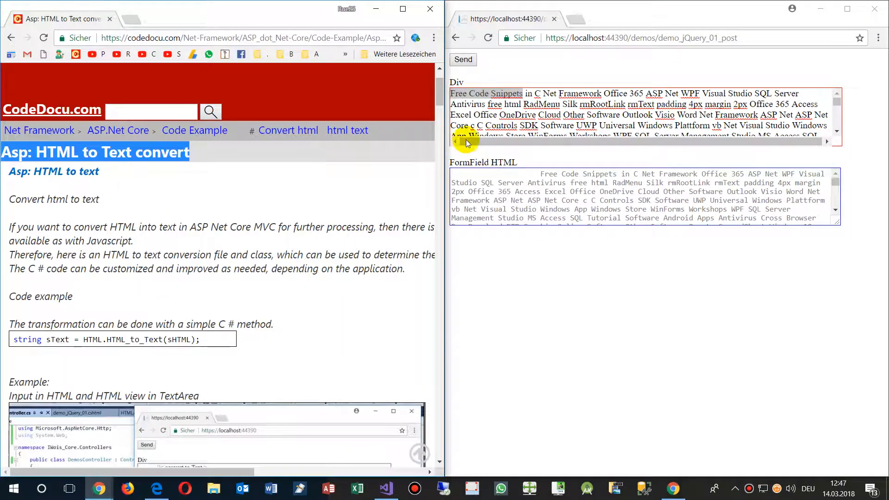
scroll(up, 3)
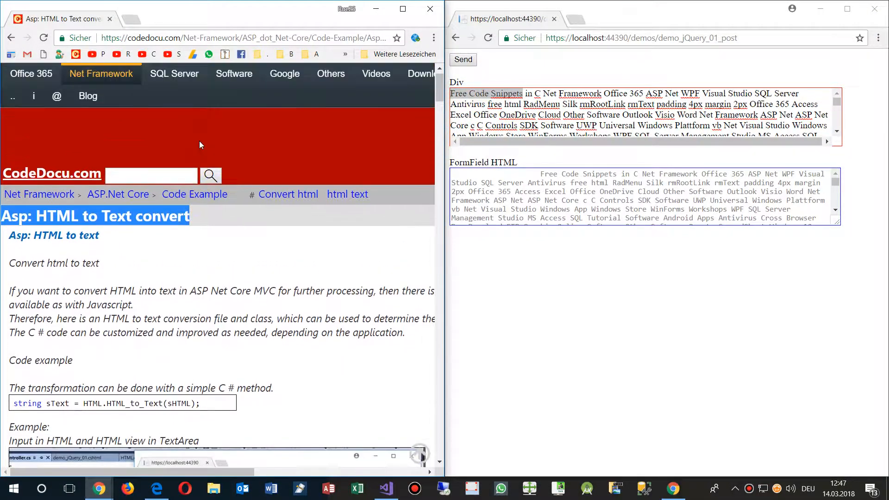
click(101, 73)
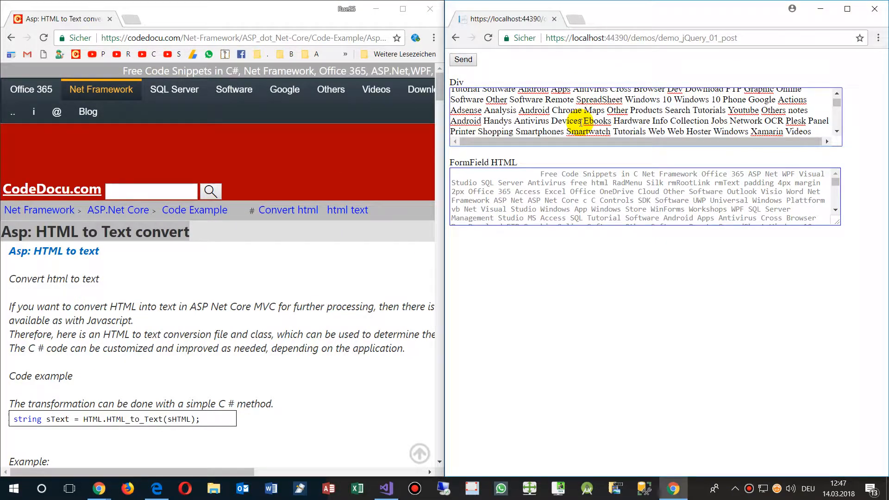
click(101, 89)
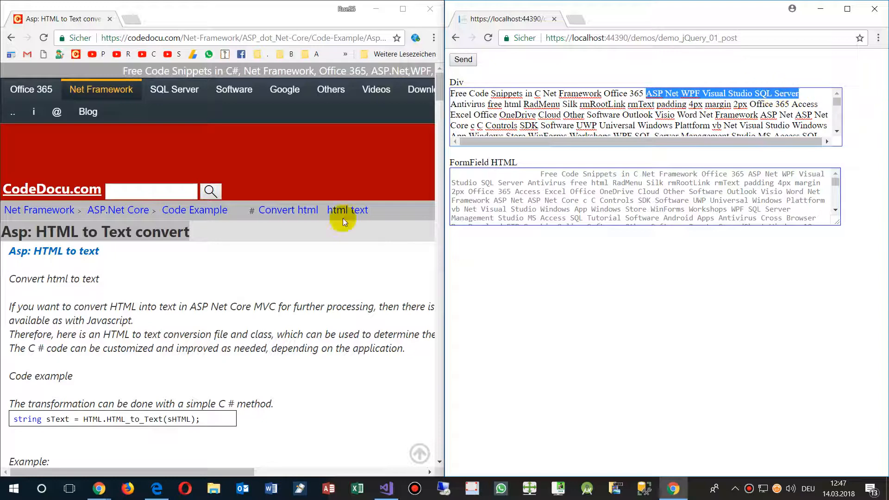
mouse_move(306, 152)
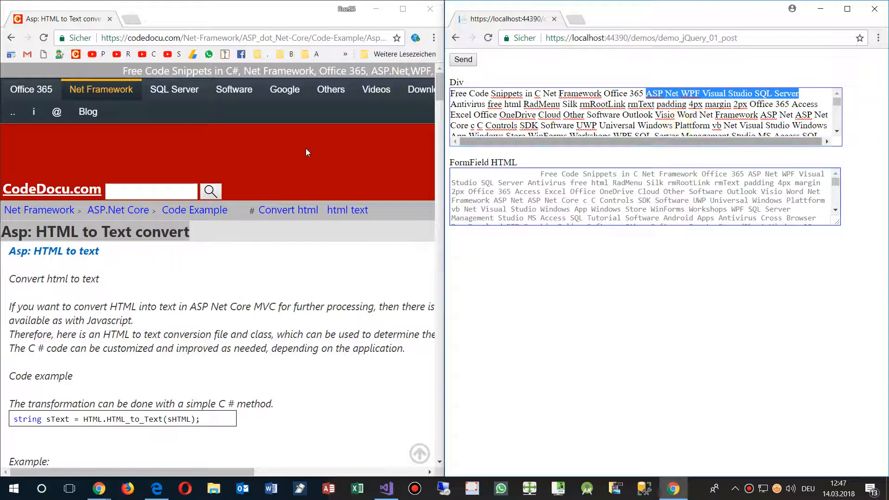
click(331, 89)
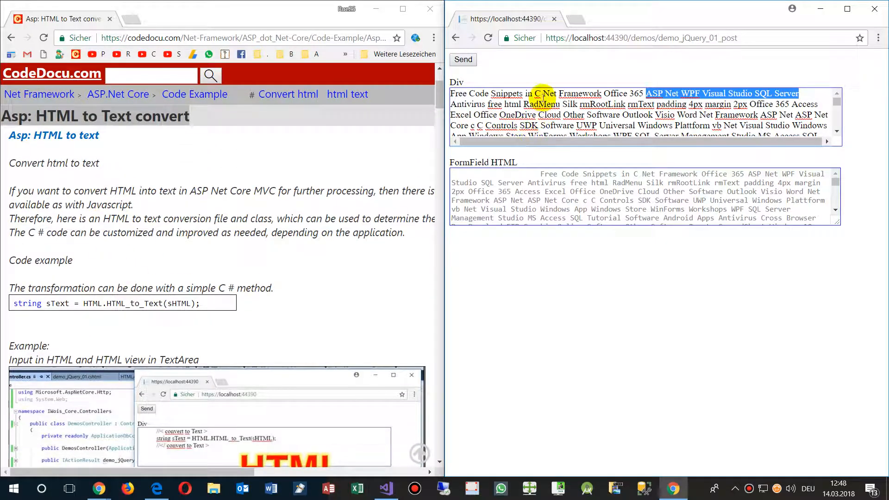
scroll(down, 3)
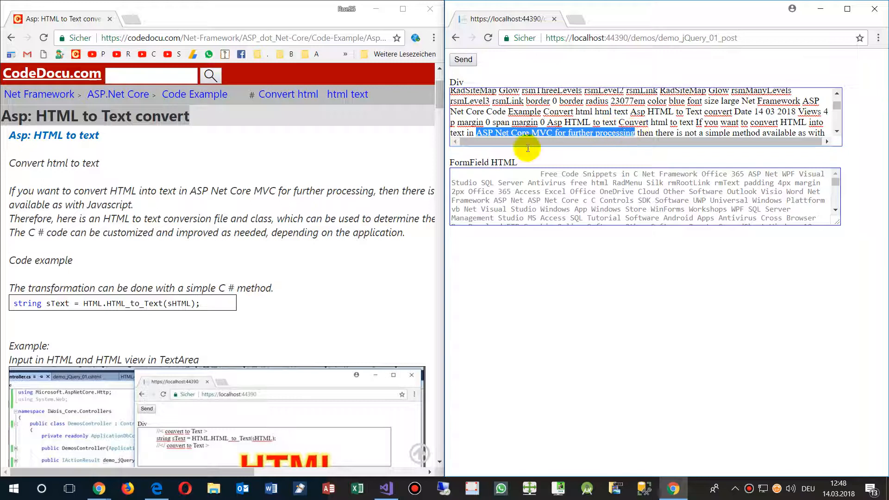
mouse_move(113, 293)
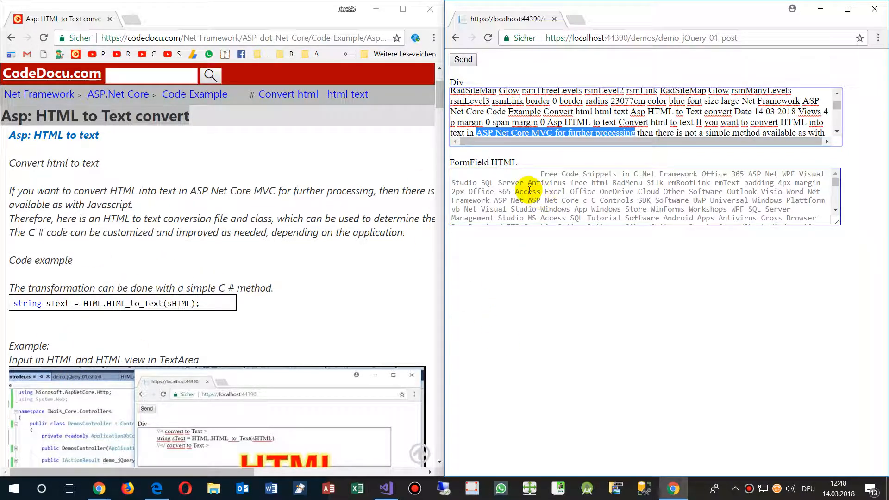
click(386, 488)
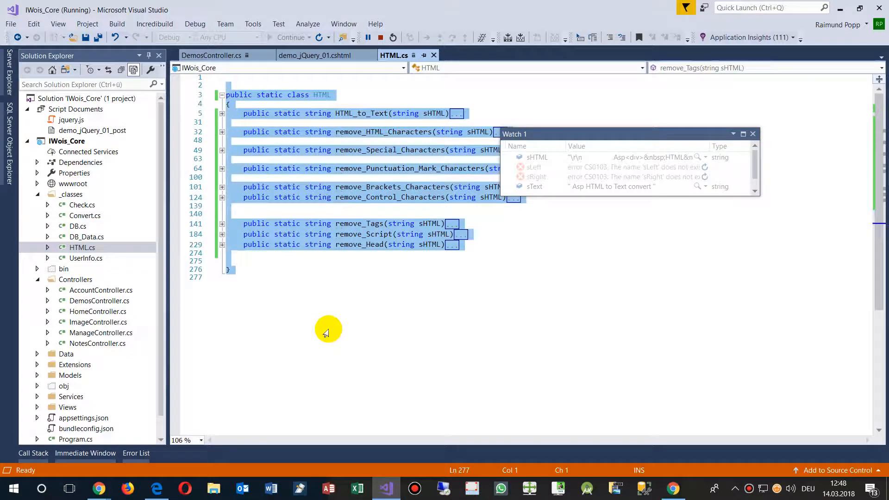
mouse_move(98, 488)
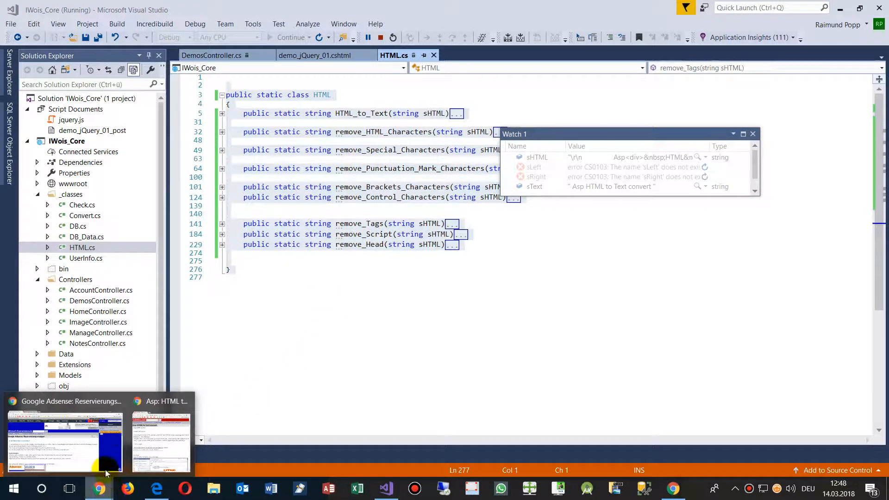
Bring the Chrome window with CodeDocu (Google Adsense preview) to the front.
click(63, 440)
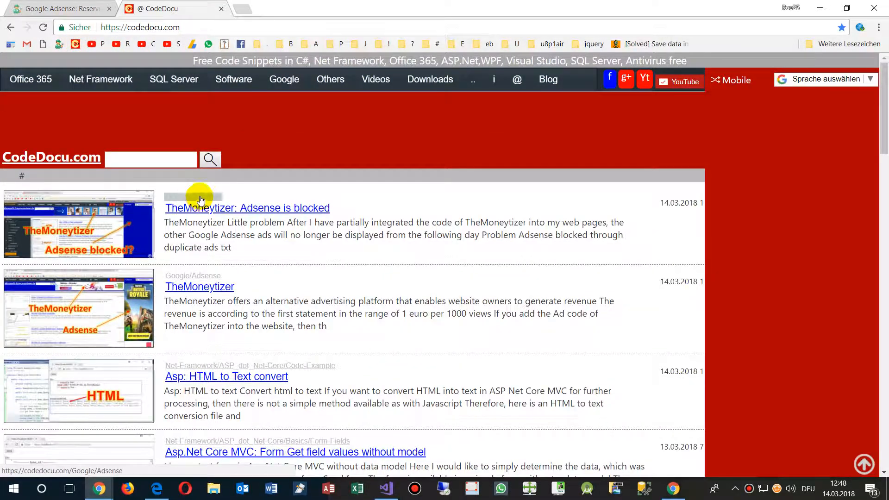
Open the 'Asp: HTML to Text convert' article from the codedocu.com start page.
click(226, 376)
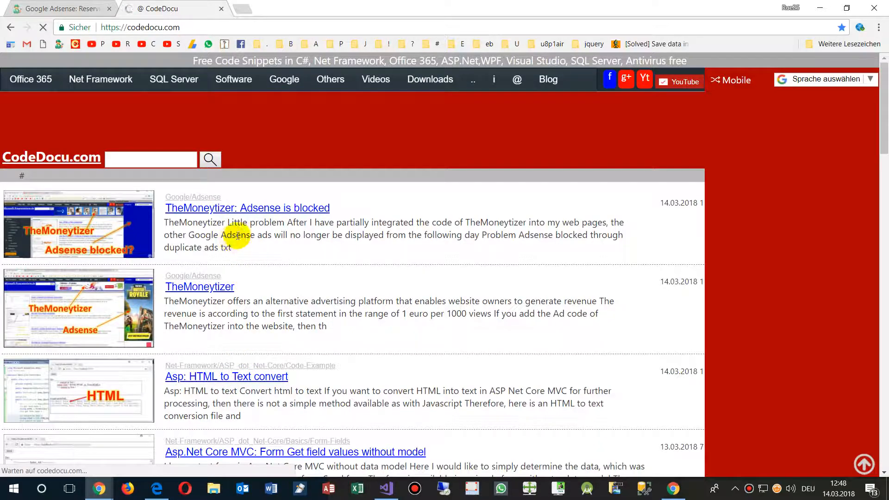
click(227, 377)
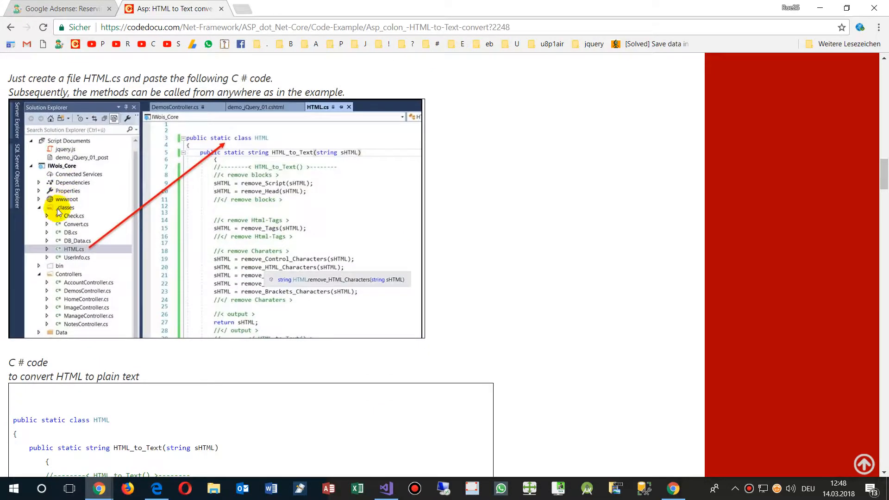
scroll(down, 3)
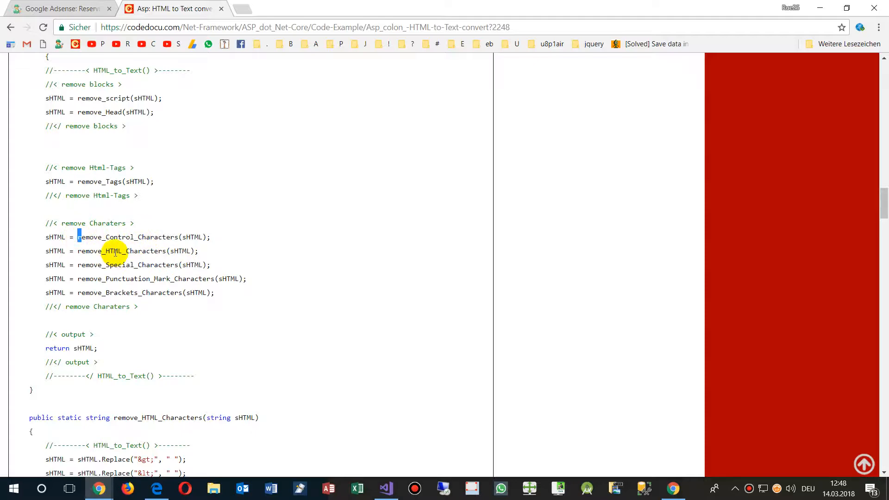
scroll(down, 3)
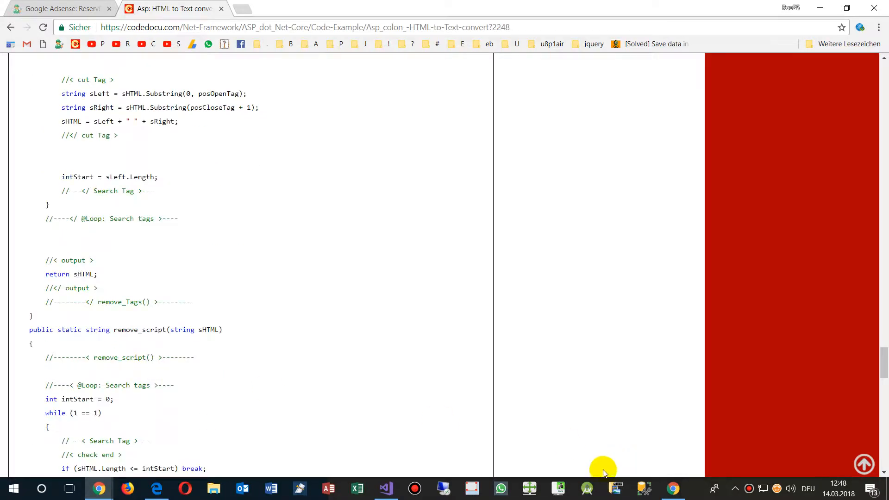
mouse_move(693, 490)
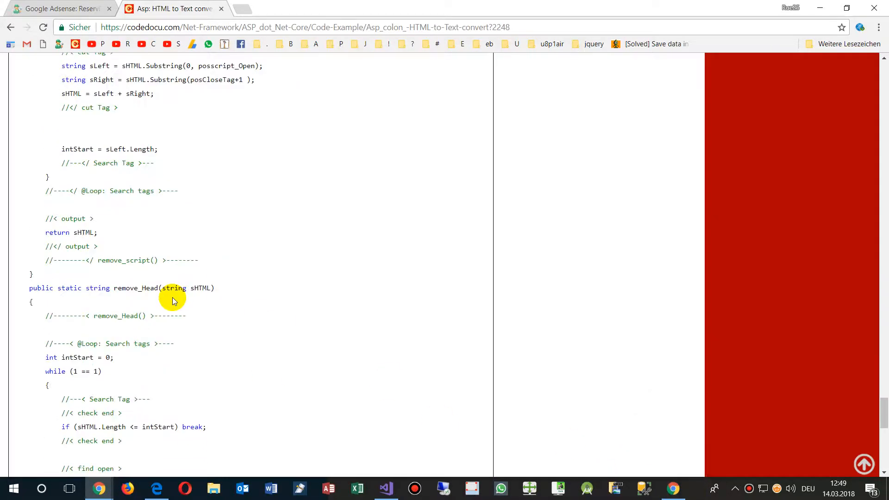
scroll(down, 3)
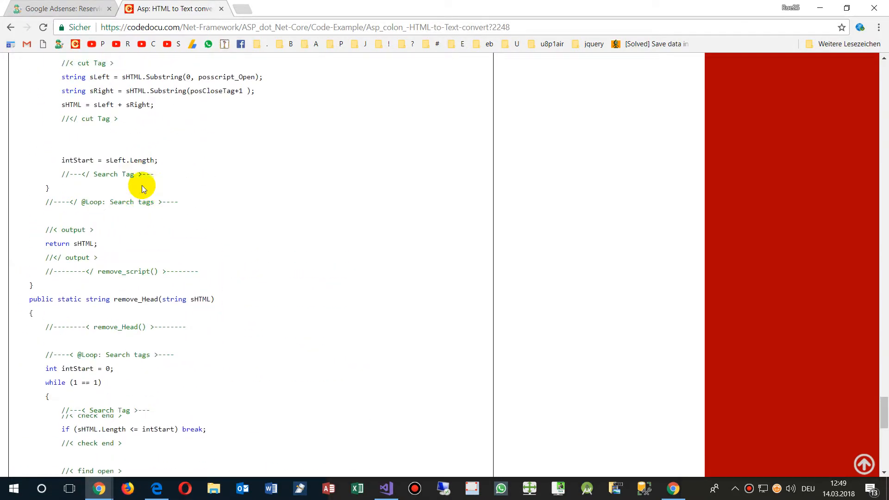
scroll(down, 3)
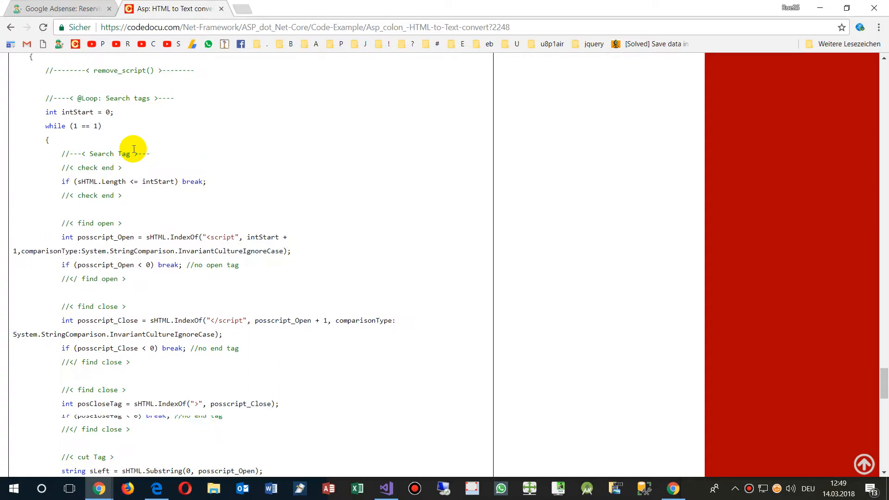
scroll(up, 3)
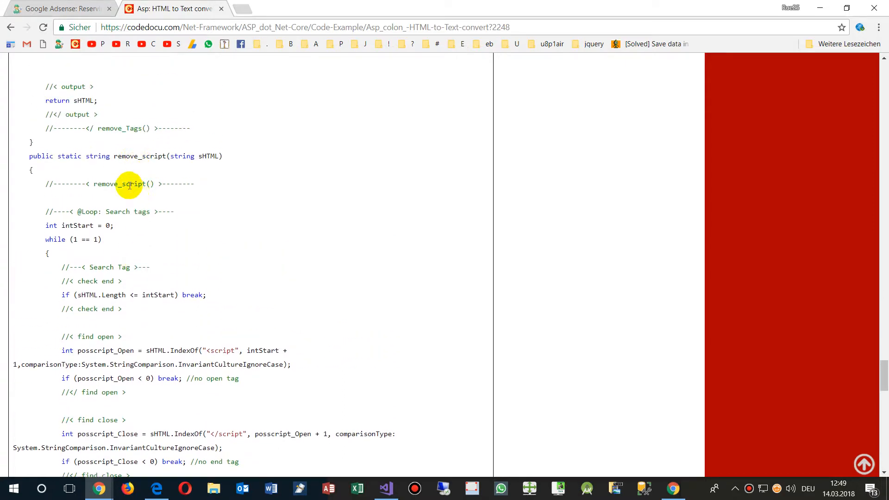
mouse_move(699, 486)
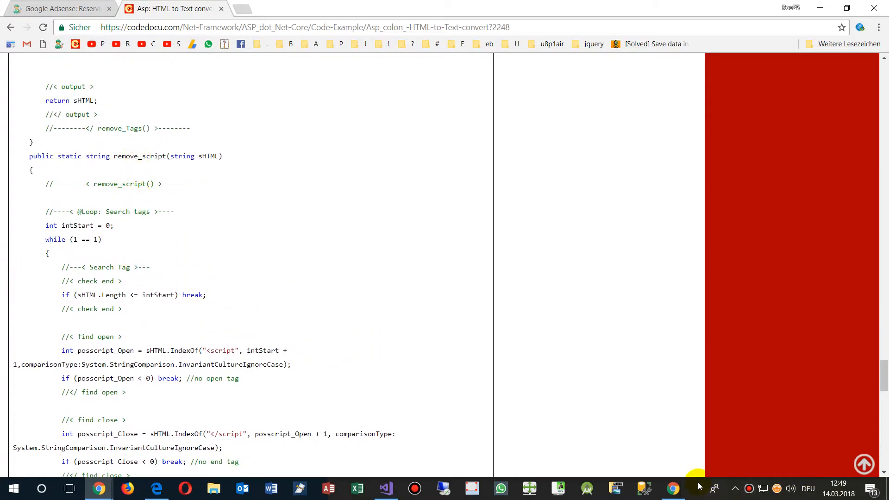